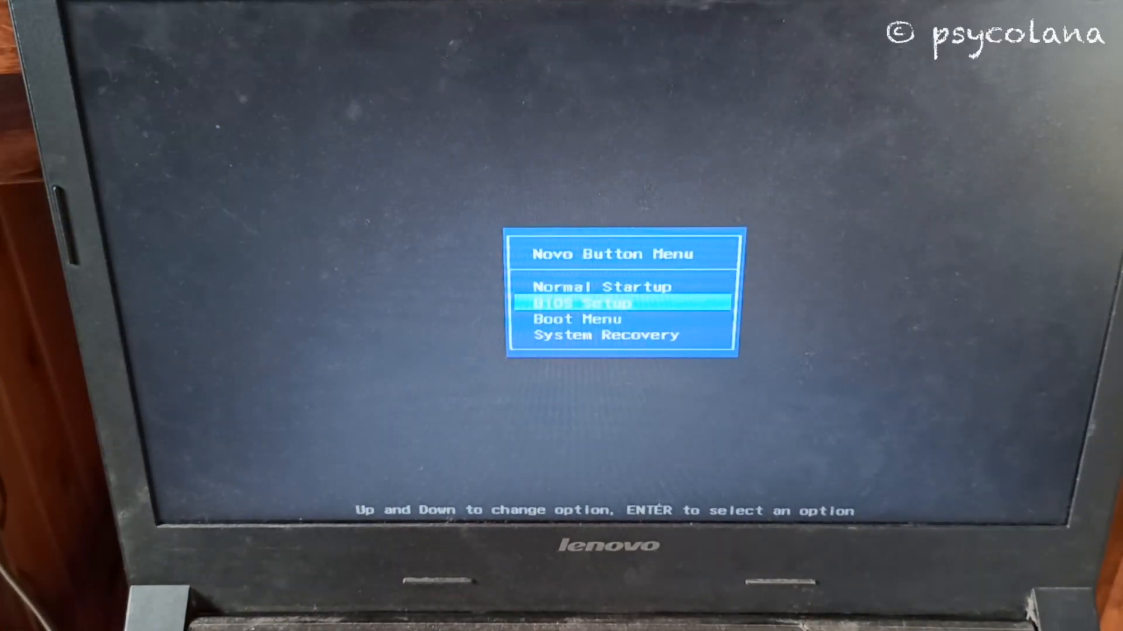
Highlight System Recovery in the Novo Button Menu to launch it
key("Down")
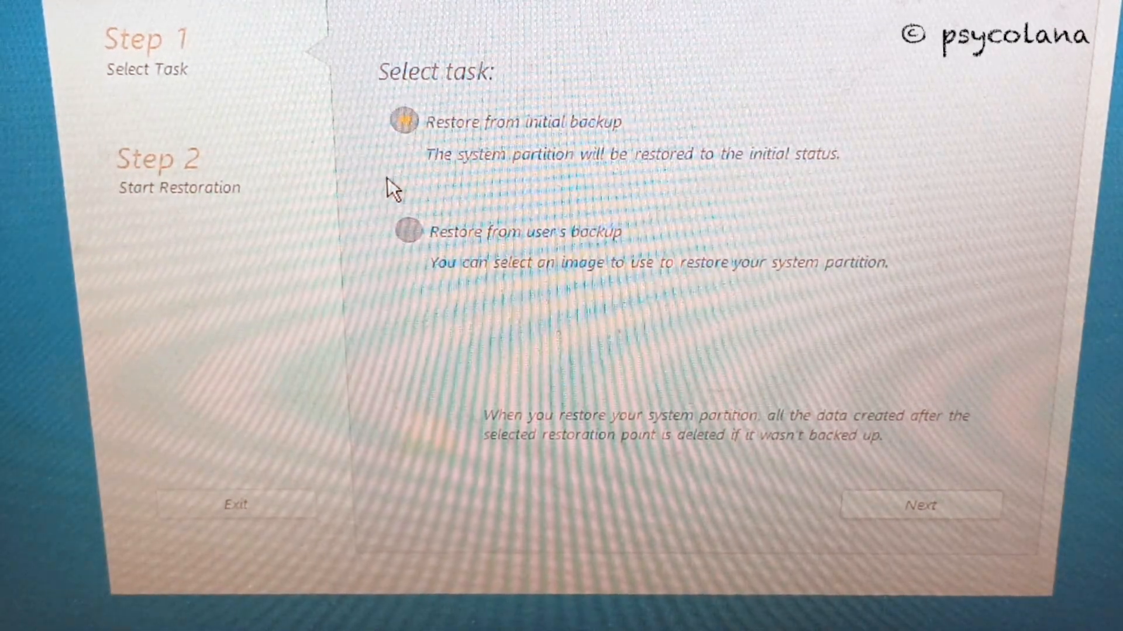
mouse_move(322, 30)
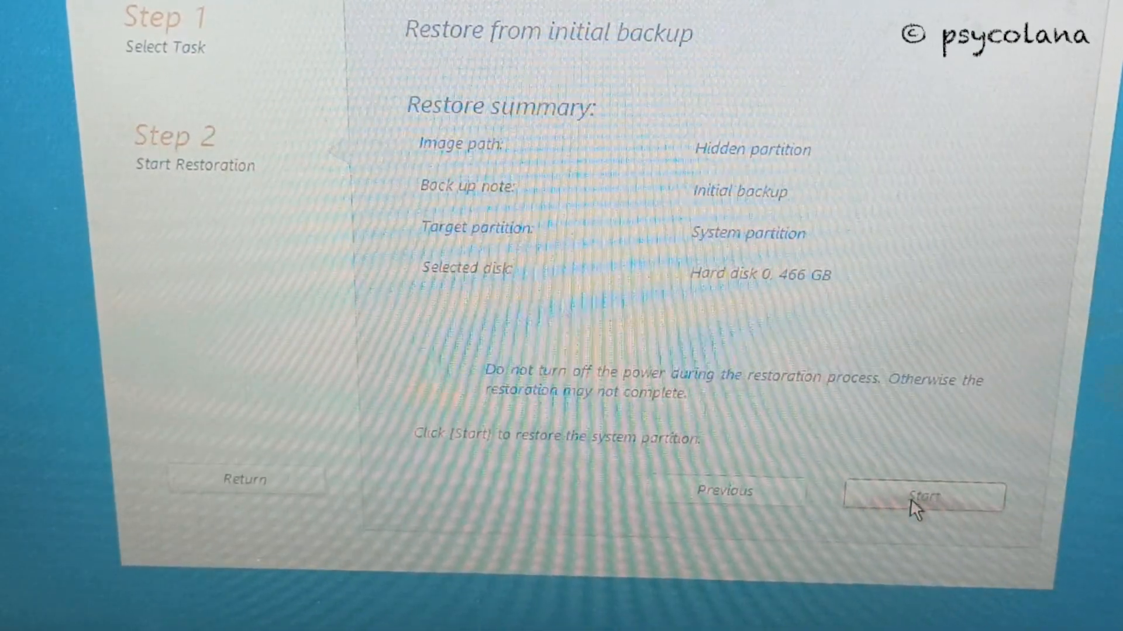
Start the initial-backup restore and confirm deleting current data in the Notice
left_click(926, 497)
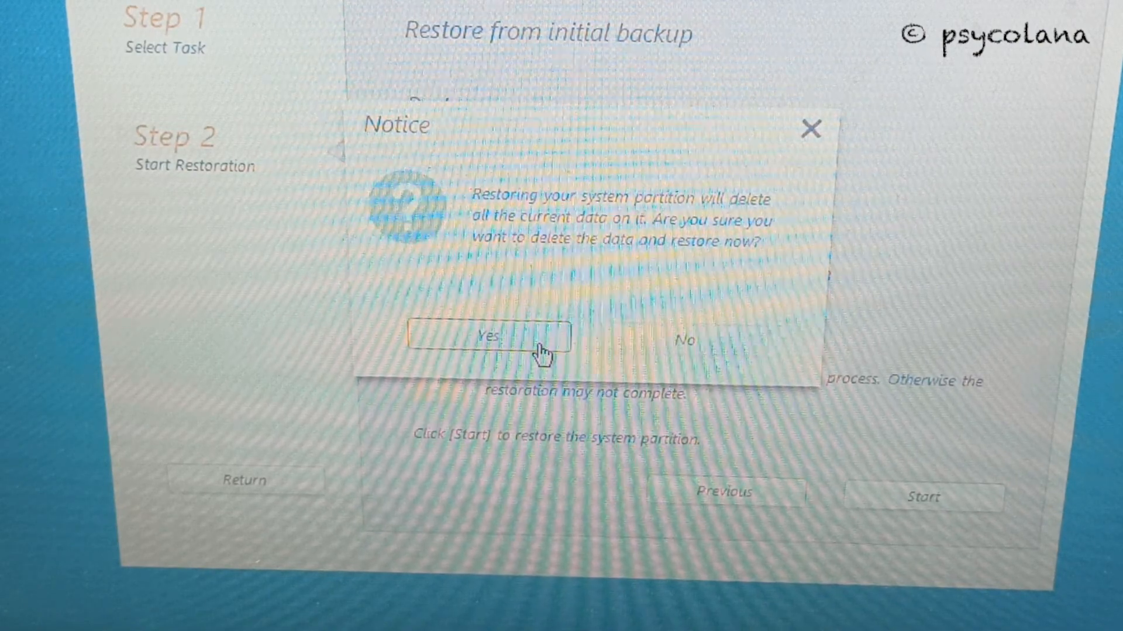
left_click(488, 337)
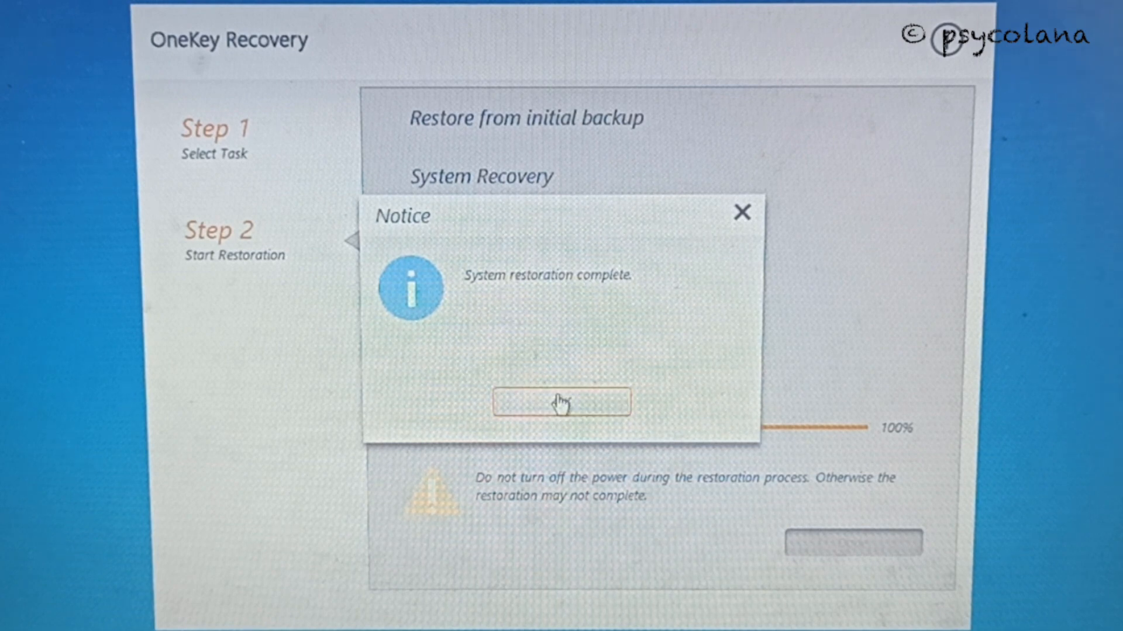
Acknowledge 'System restoration complete' and click Done to exit OneKey Recovery
left_click(562, 403)
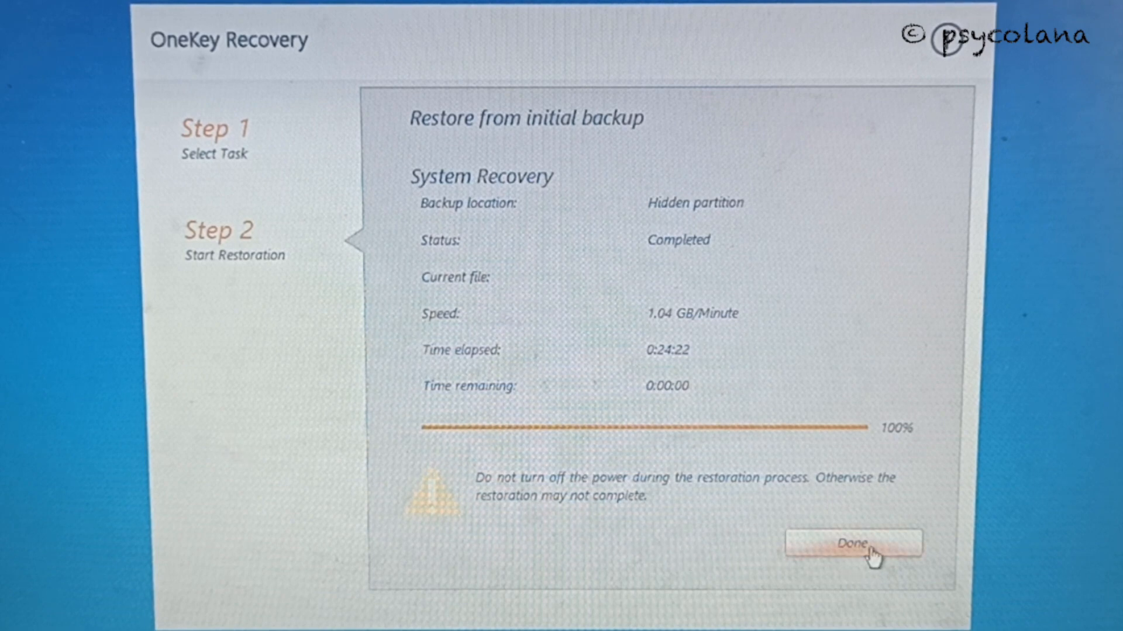
left_click(855, 545)
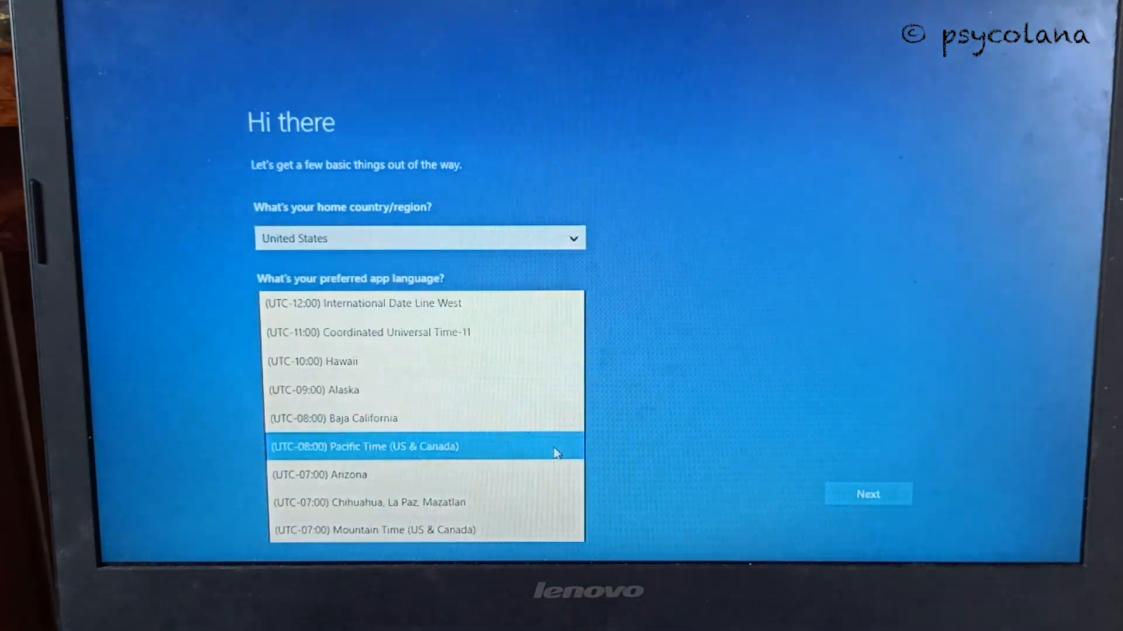
Confirm United States, English, US keyboard and Chennai/New Delhi time zone, then accept the license
scroll("down", 3)
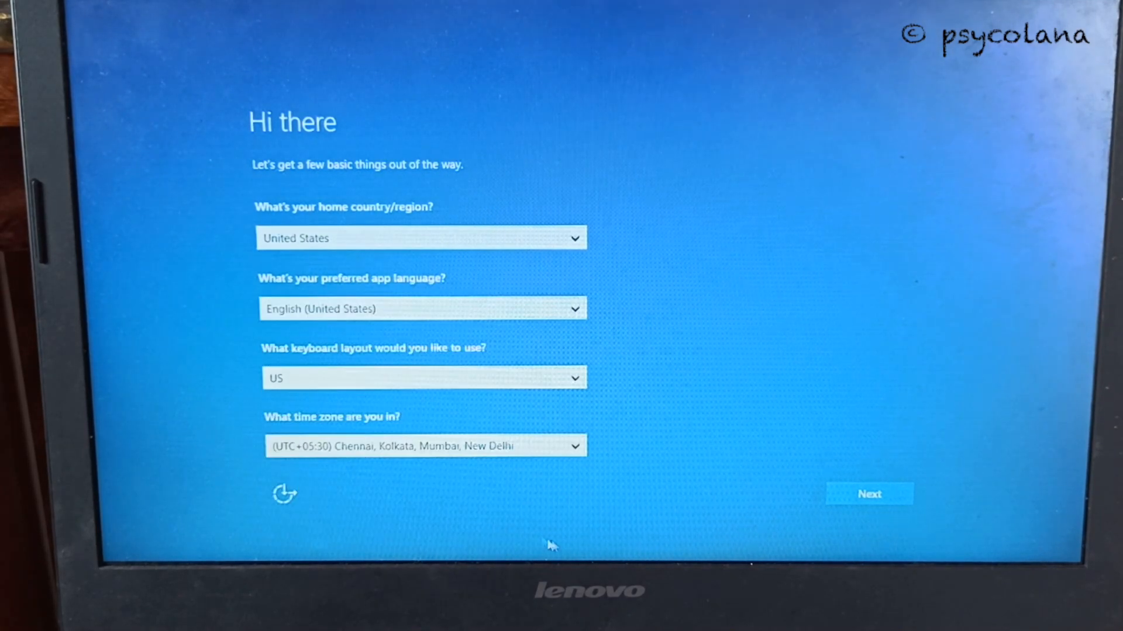
left_click(870, 493)
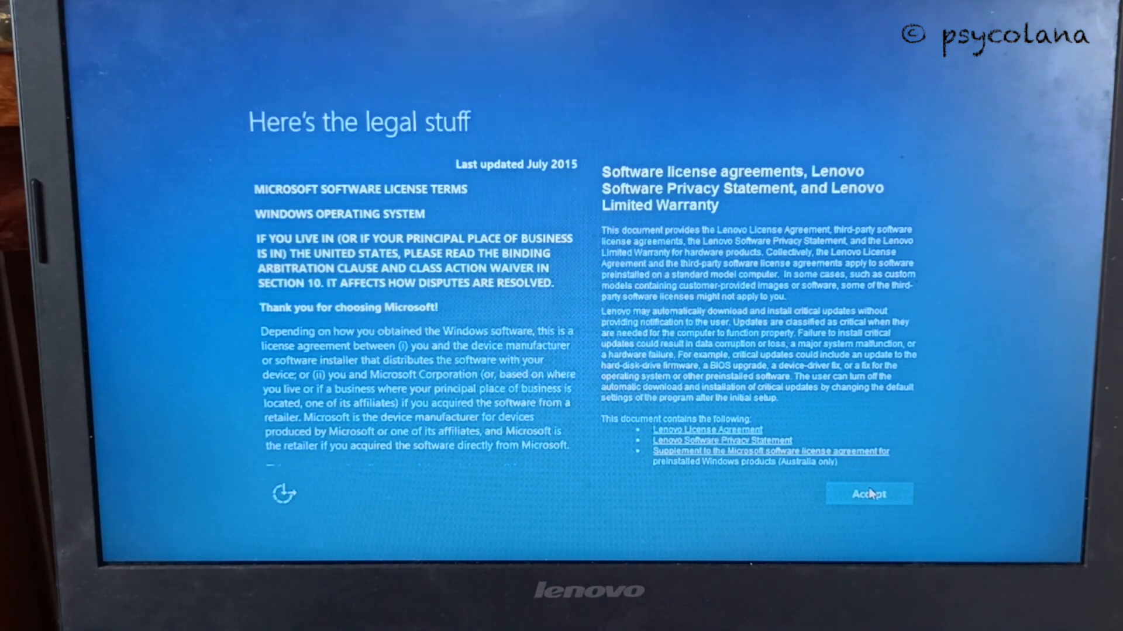
left_click(869, 494)
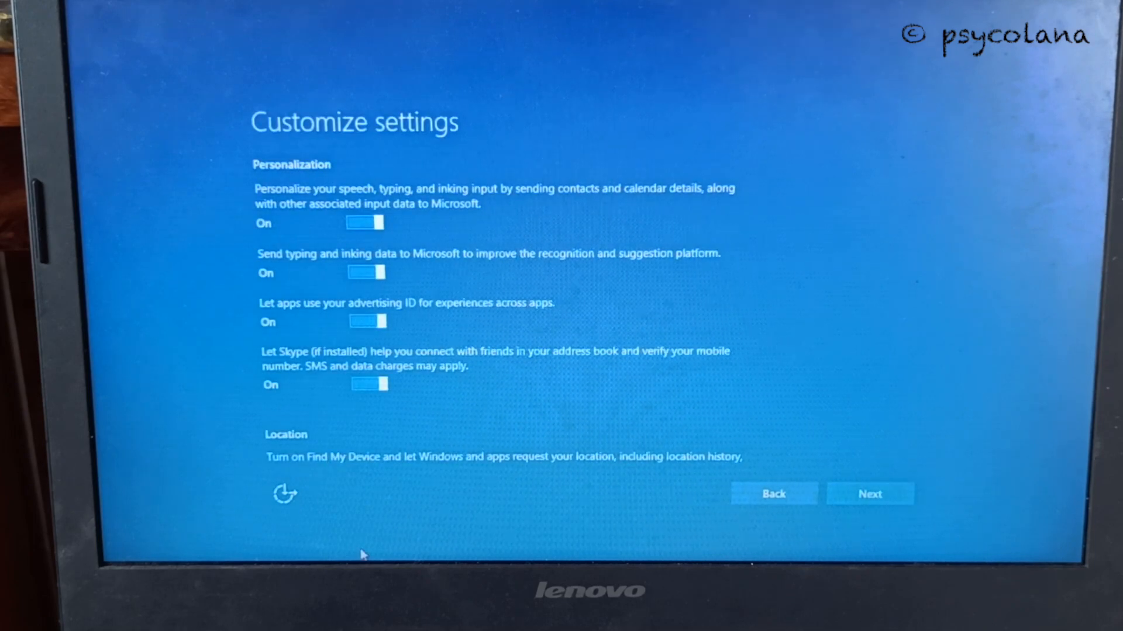
Turn off advertising ID, Skype address book, typing/inking data and location
left_click(367, 321)
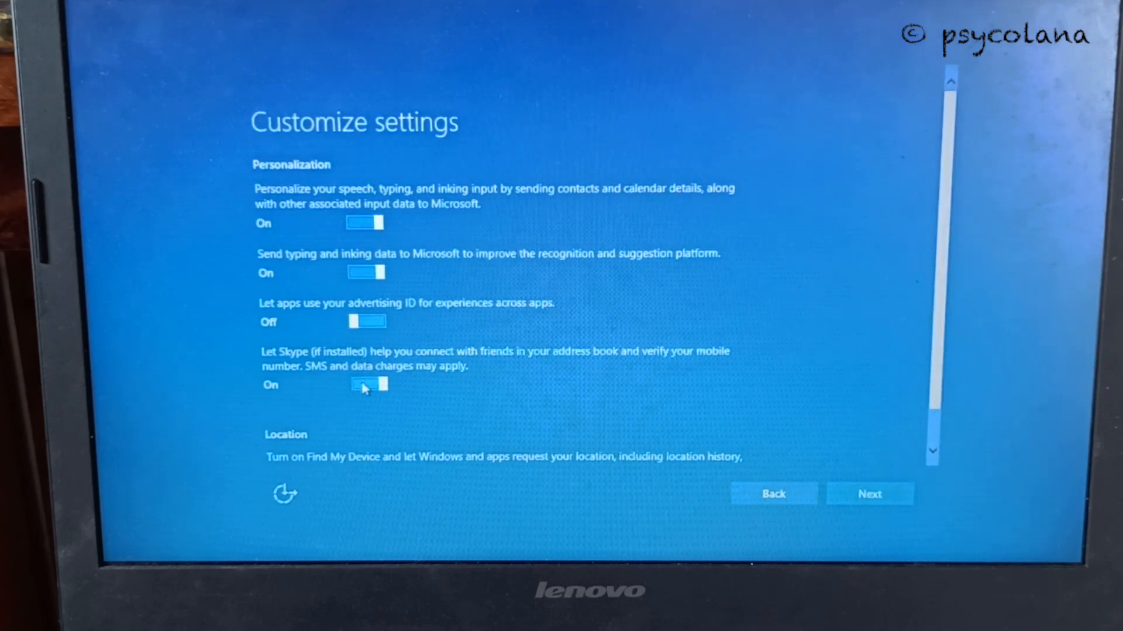
left_click(367, 385)
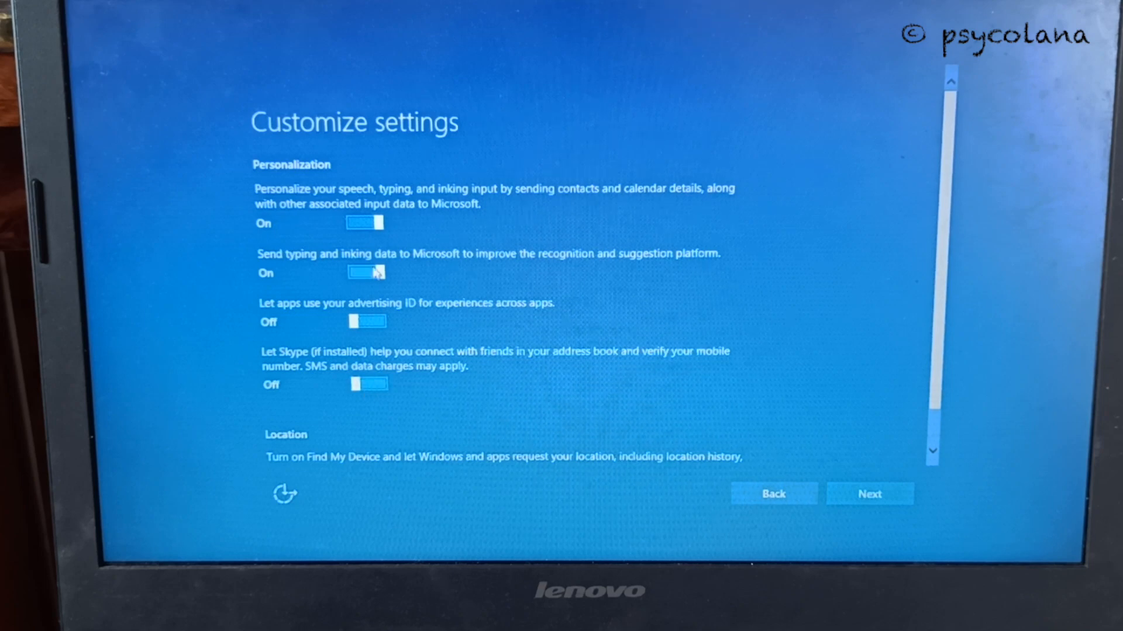
left_click(365, 273)
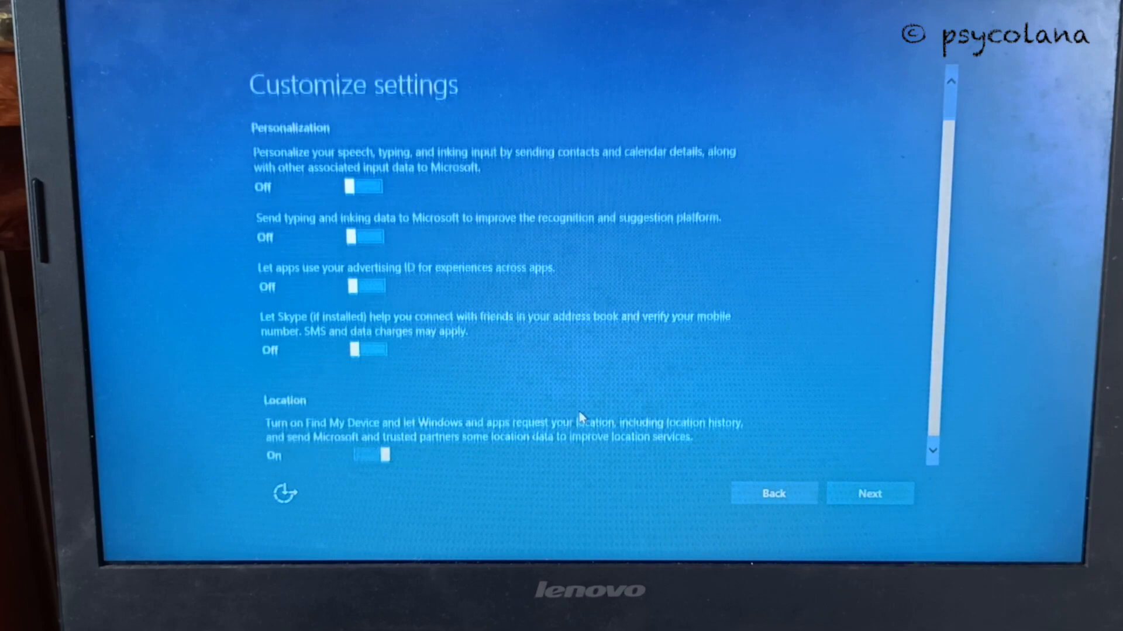
left_click(371, 454)
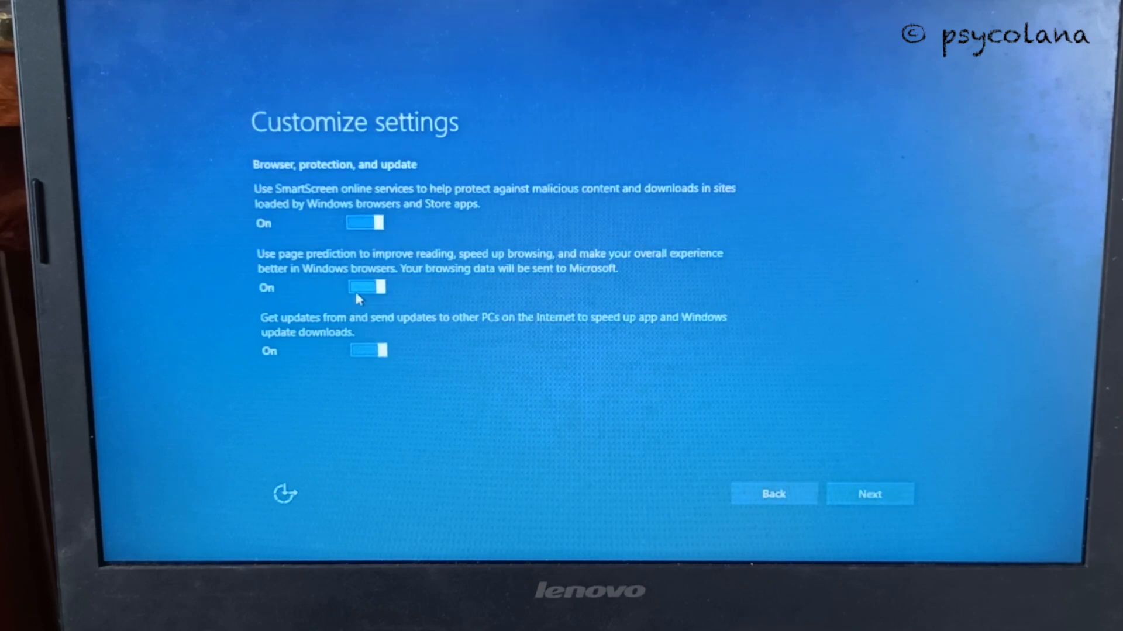
Turn off page prediction and continue past the browser, protection and update page
left_click(365, 287)
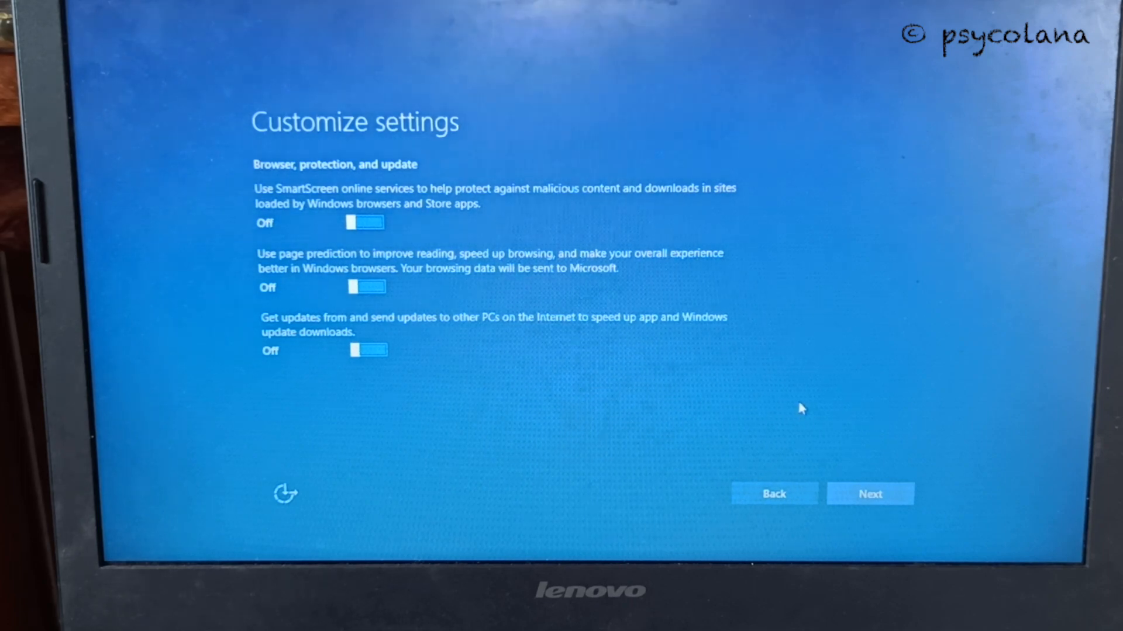
left_click(870, 494)
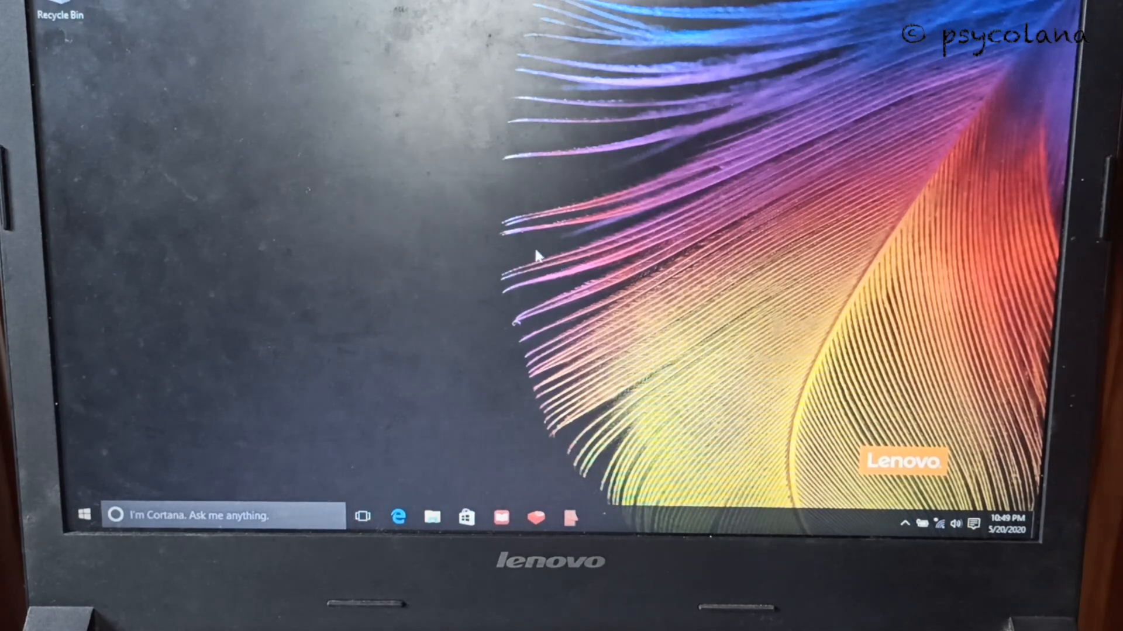
Shut down Windows from the Start menu's Power options
left_click(86, 515)
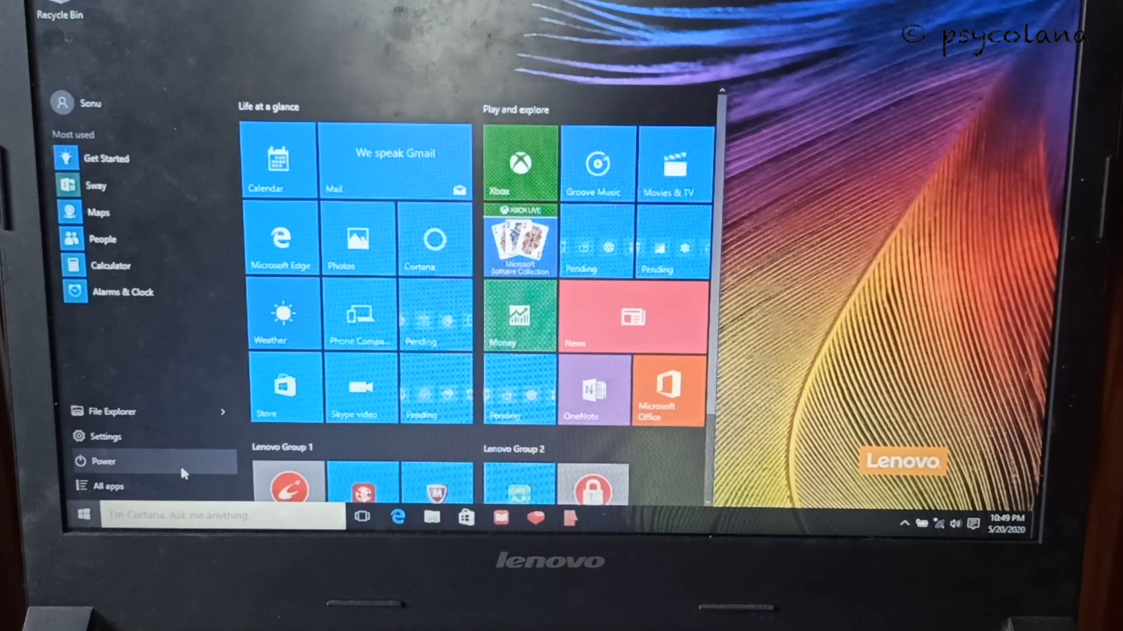
left_click(102, 462)
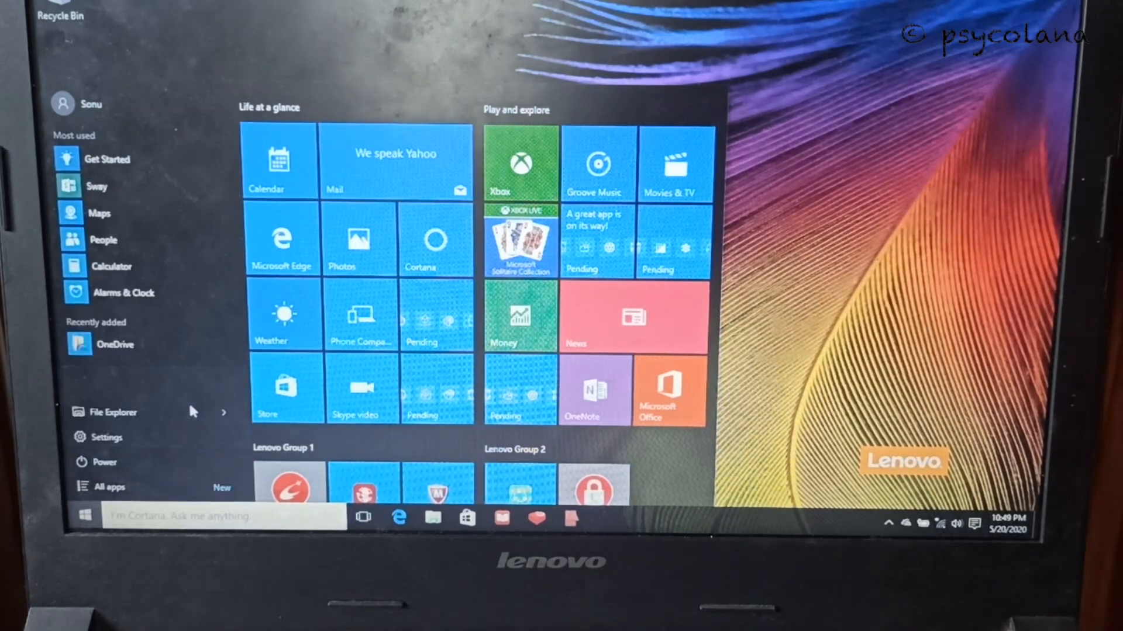
left_click(94, 462)
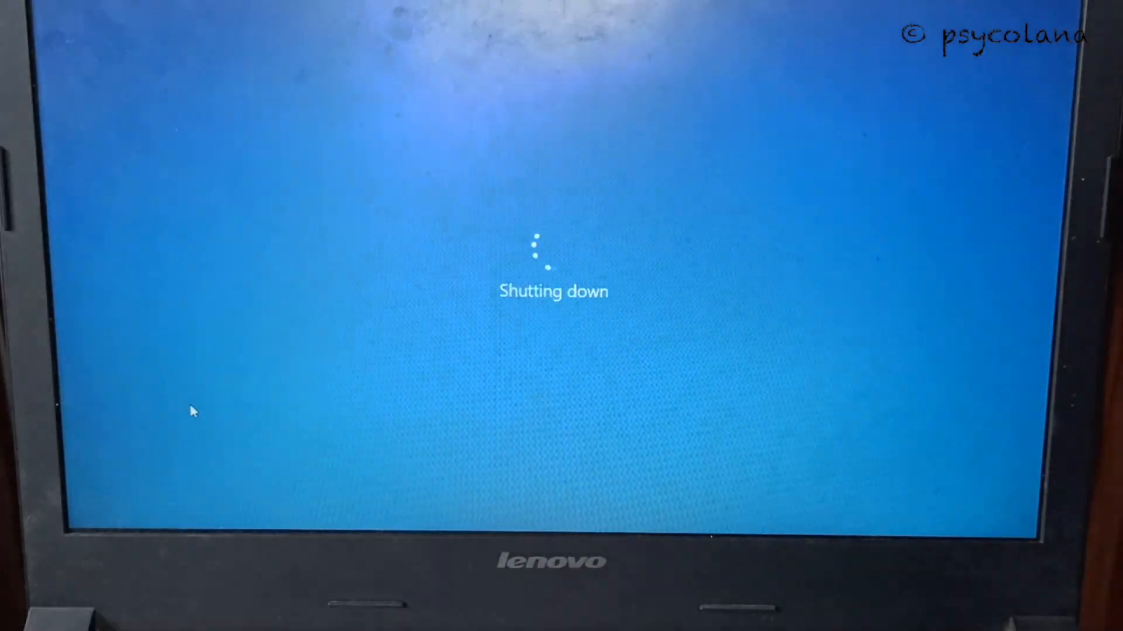